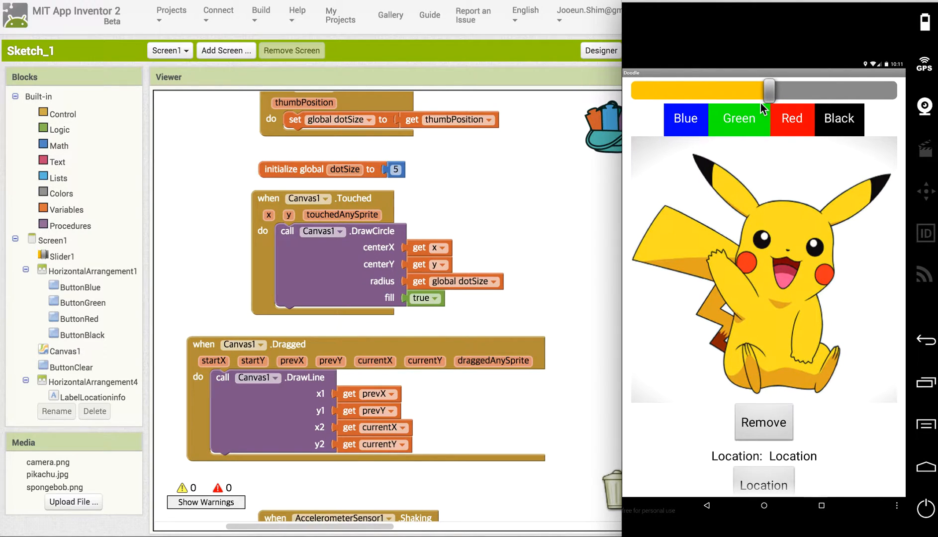
pyautogui.moveTo(811, 147)
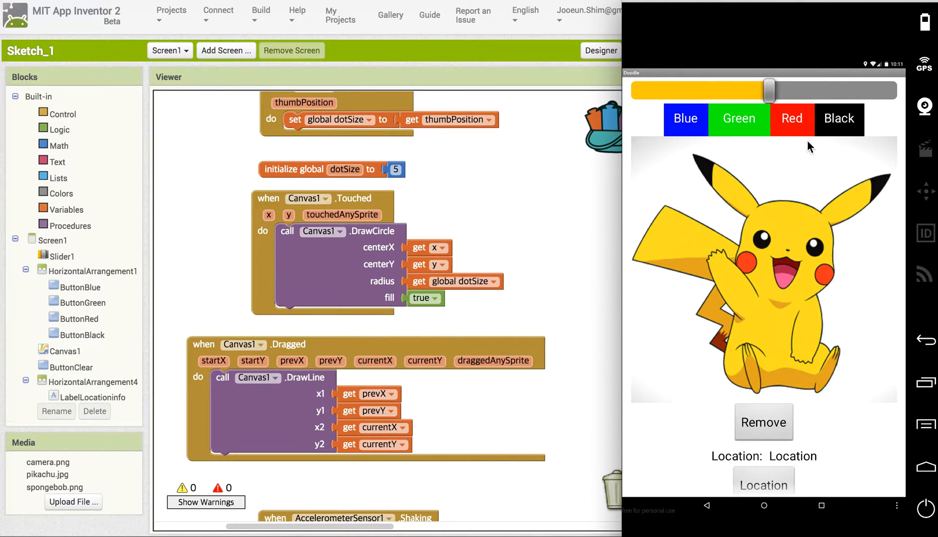
pyautogui.moveTo(838, 192)
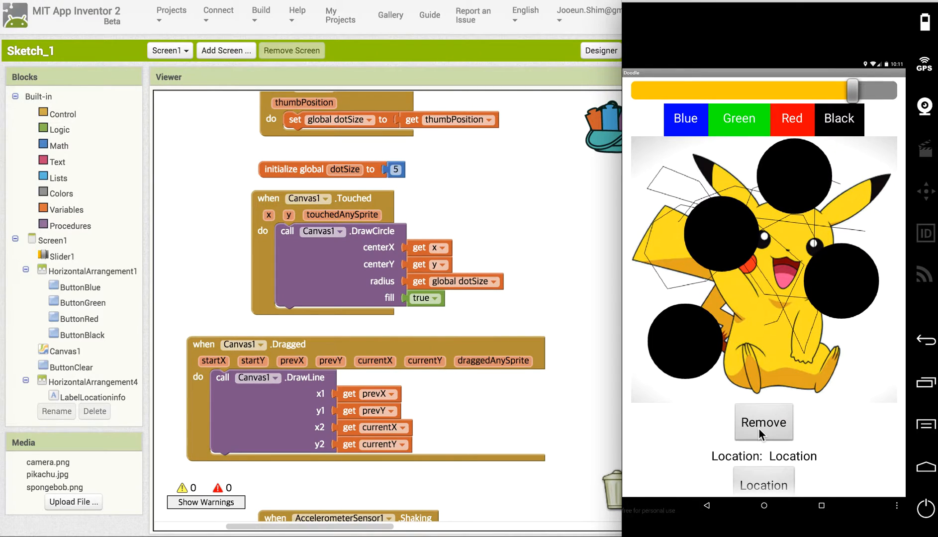
# - Clear the test drawing and add a 'set Canvas1.LineWidth' block inside Slider1.PositionChanged
pyautogui.click(764, 422)
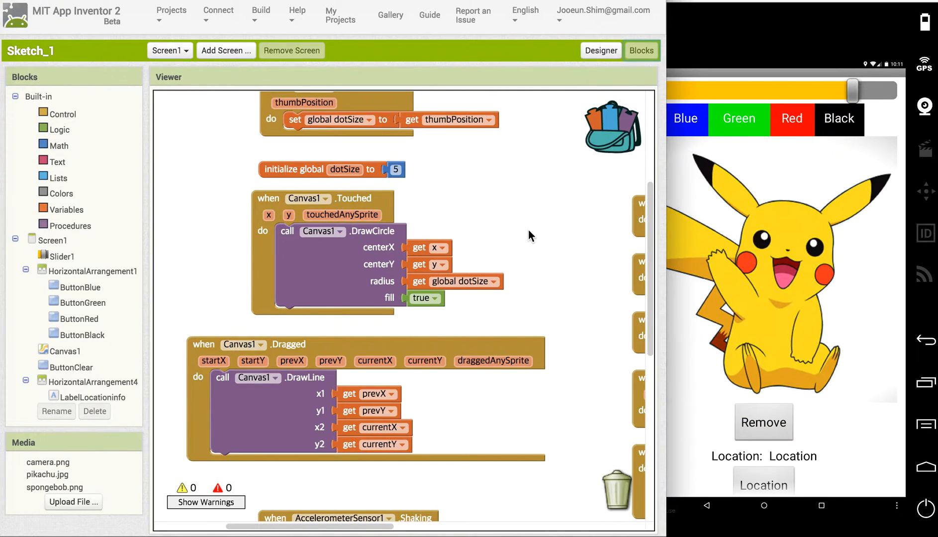
pyautogui.click(65, 352)
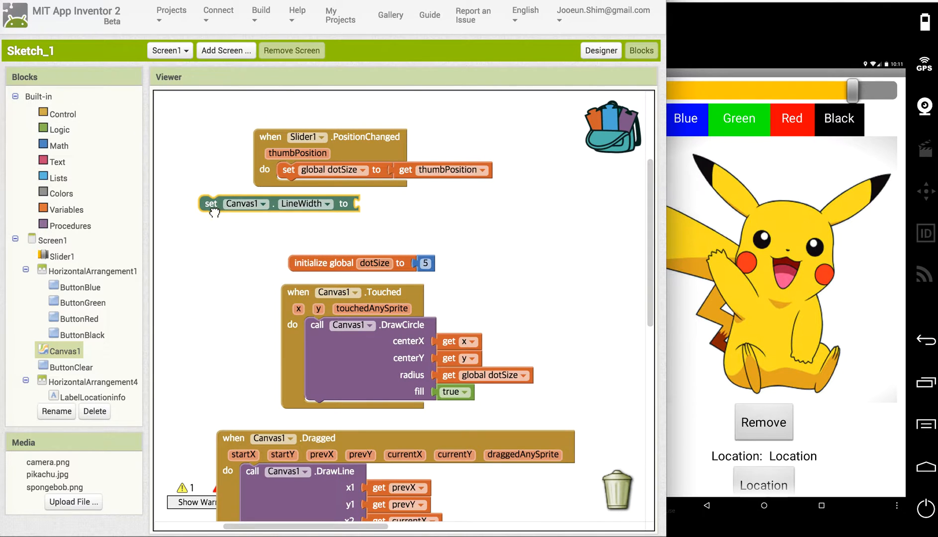
pyautogui.moveTo(210, 203); pyautogui.dragTo(289, 186)
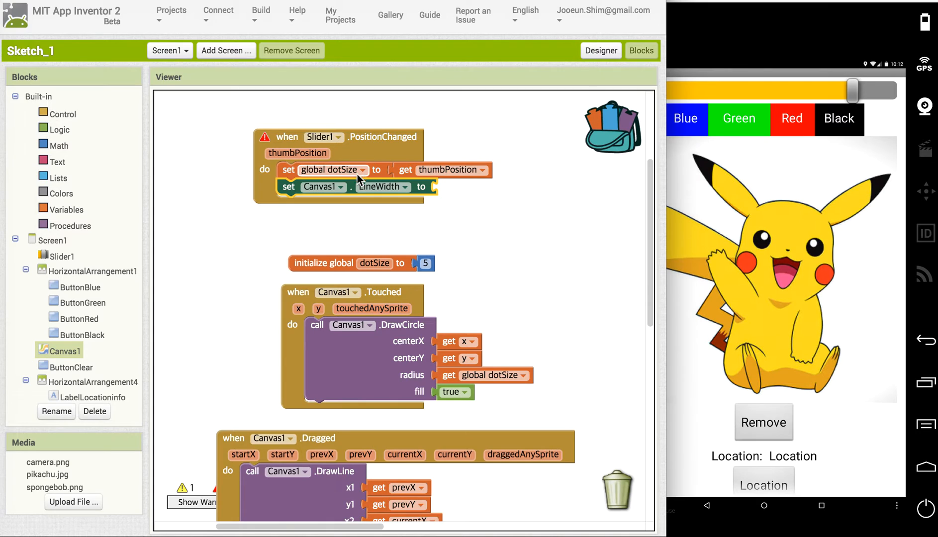
pyautogui.moveTo(309, 172)
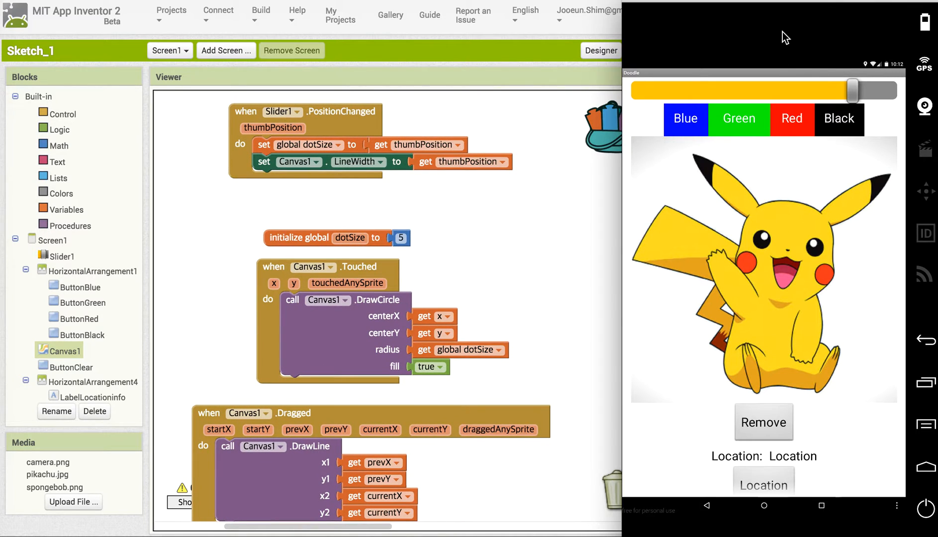
# - Draw a thick test stroke across the canvas in the running Doodle app
pyautogui.moveTo(852, 91); pyautogui.dragTo(745, 91)
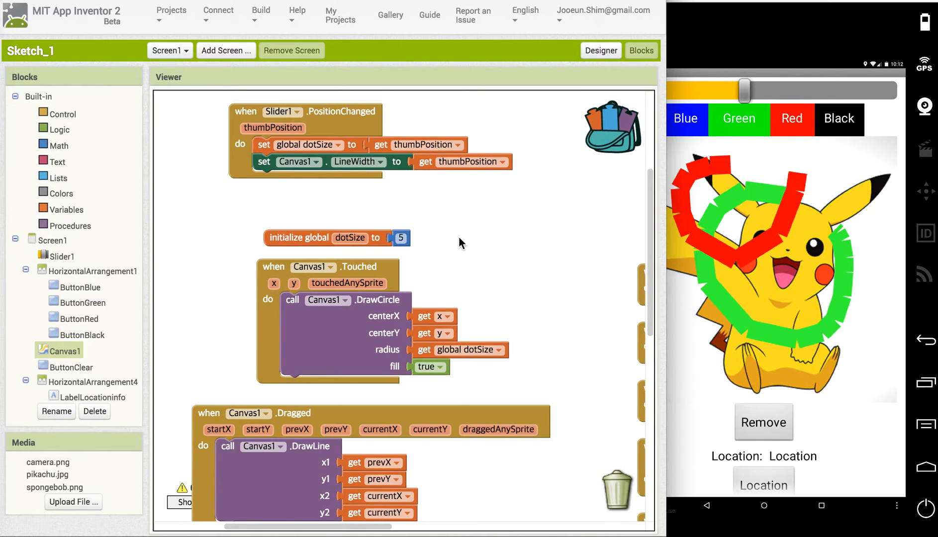
pyautogui.scroll(-3)
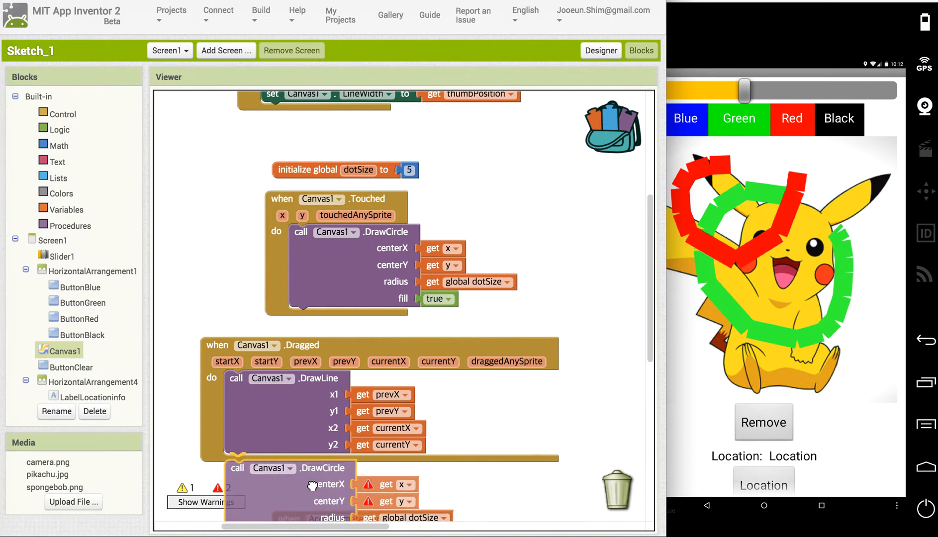
# - Set the Dragged DrawCircle centre dropdowns to currentX and currentY
pyautogui.scroll(-3)
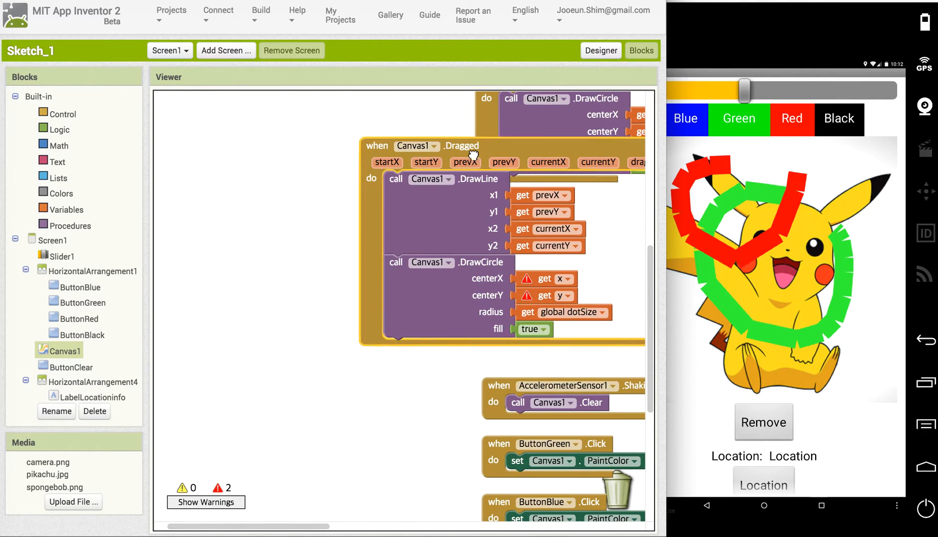
pyautogui.click(563, 279)
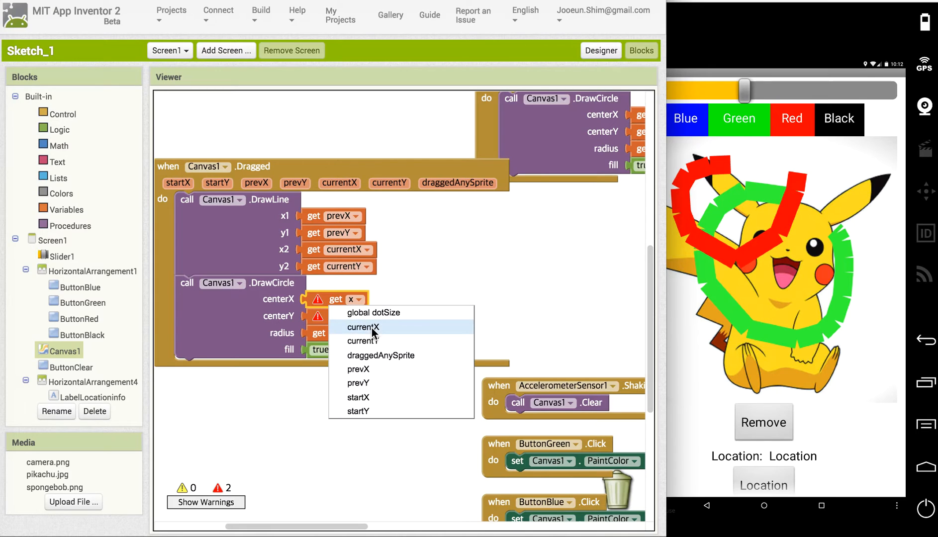
pyautogui.click(362, 327)
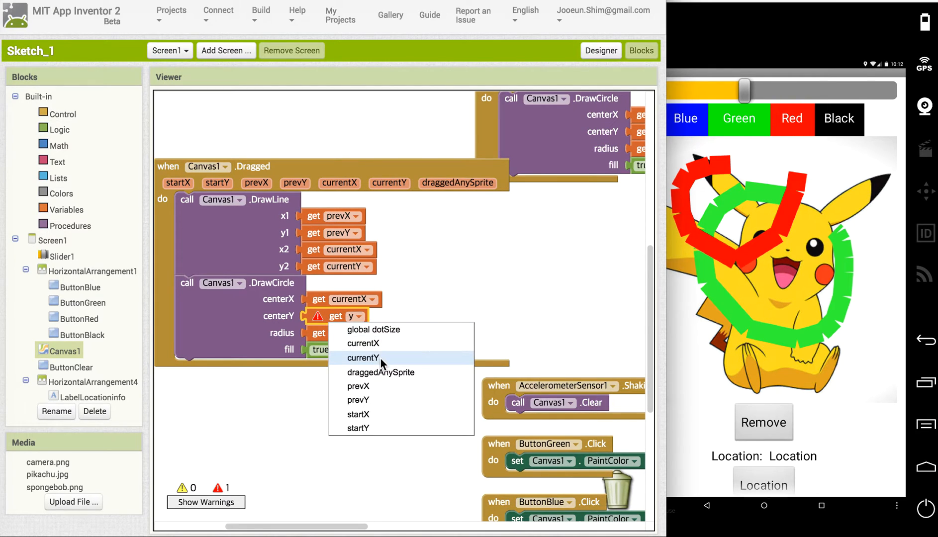
pyautogui.click(374, 330)
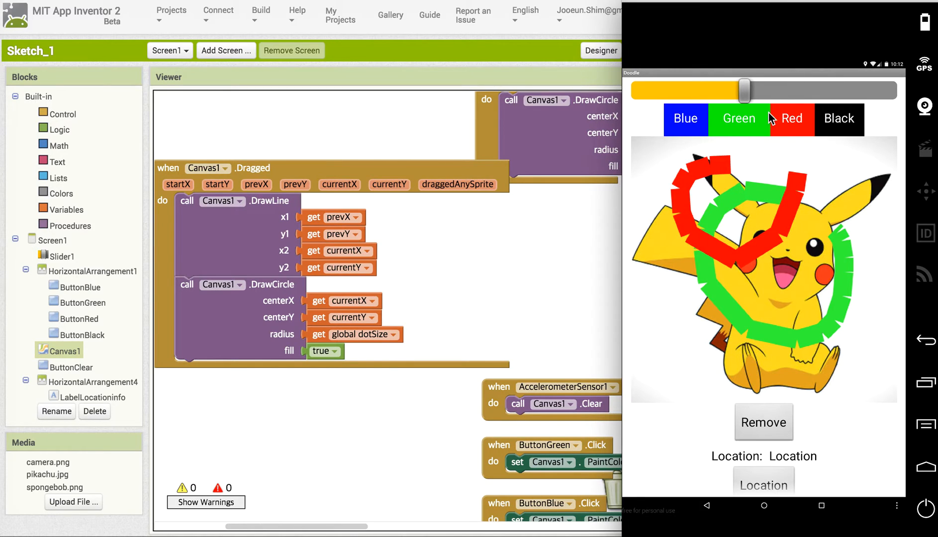
# - Raise then lower the line-width slider and draw a test stroke
pyautogui.moveTo(745, 91); pyautogui.dragTo(791, 90)
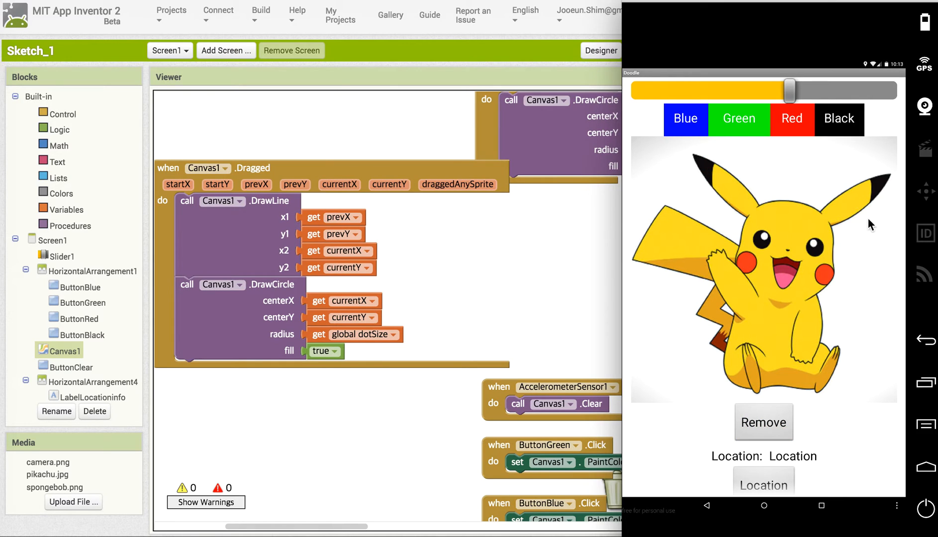
pyautogui.moveTo(789, 90); pyautogui.dragTo(703, 91)
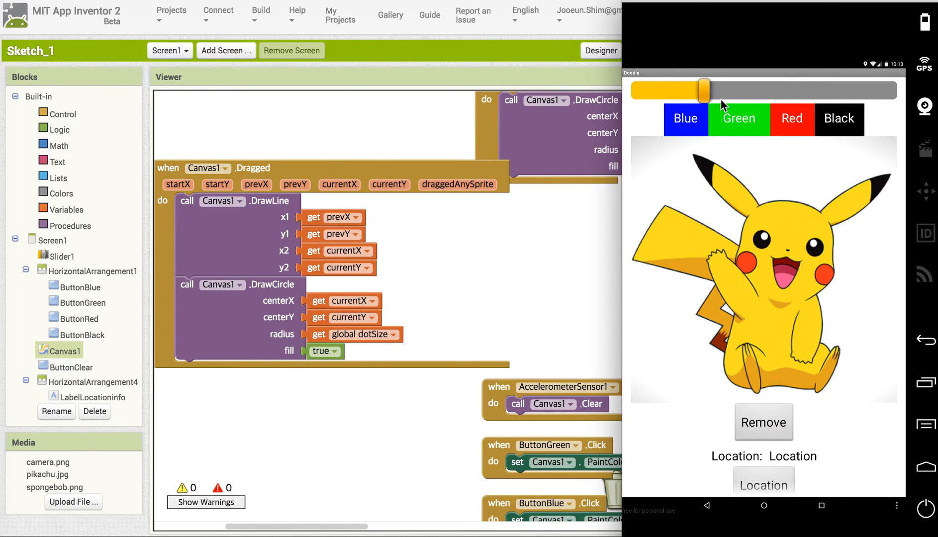
pyautogui.moveTo(703, 91); pyautogui.dragTo(765, 91)
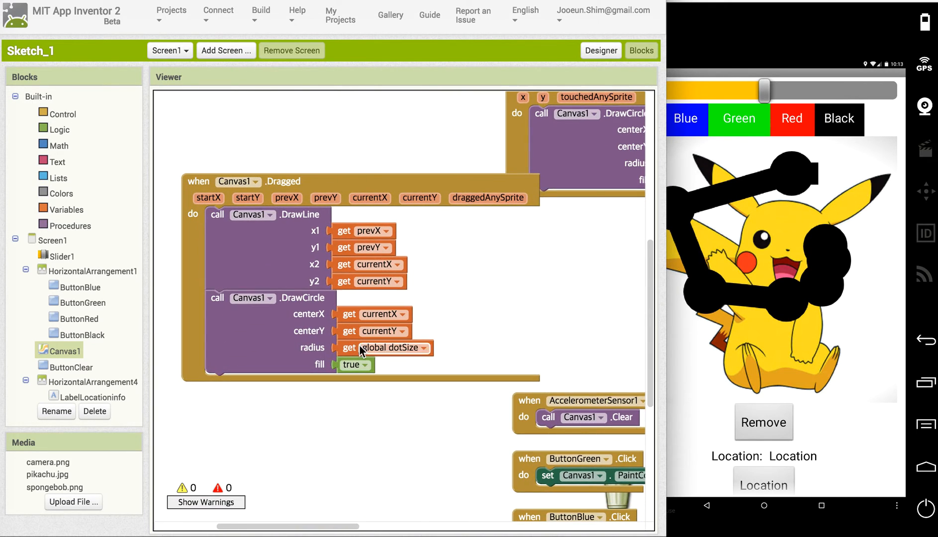
# - Replace the dotSize radius with a Math division block fed by Canvas1.LineWidth
pyautogui.moveTo(389, 348); pyautogui.dragTo(511, 330)
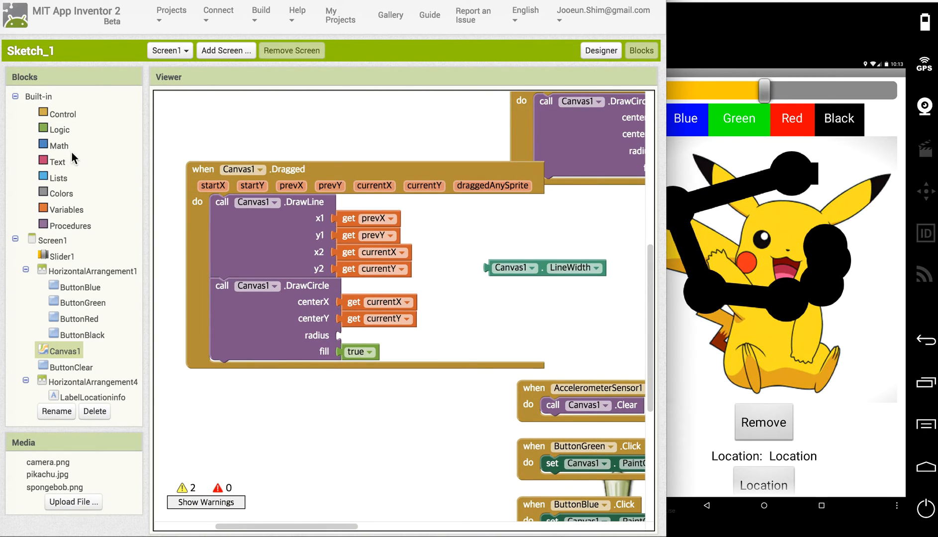
pyautogui.click(59, 145)
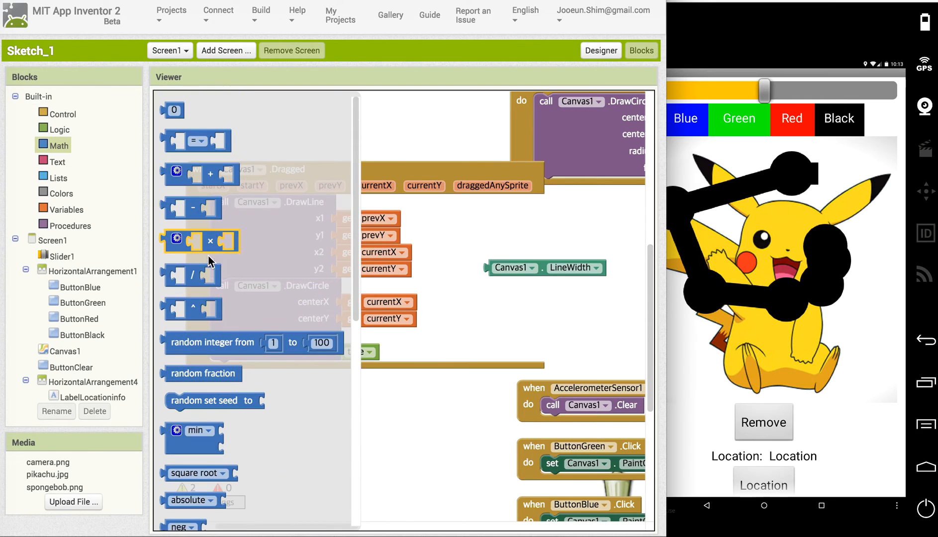
pyautogui.click(201, 275)
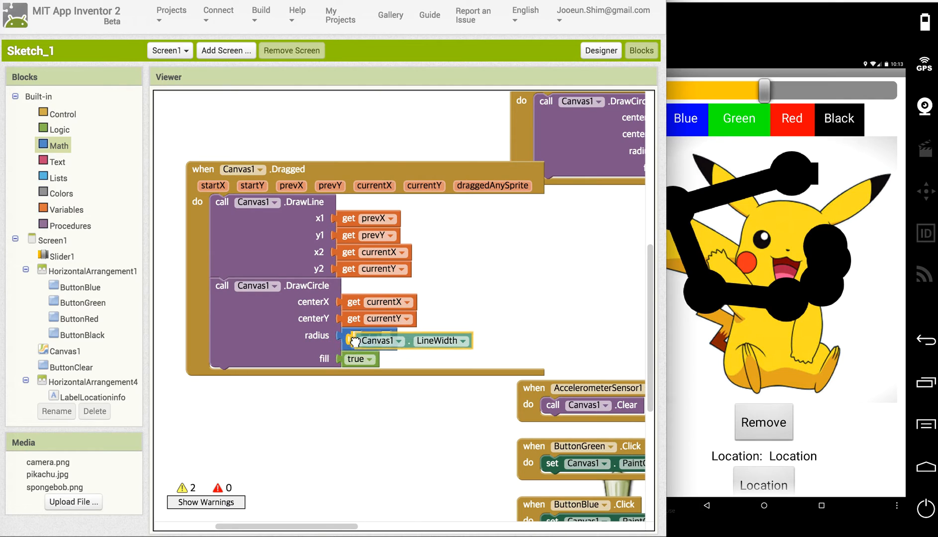
pyautogui.click(59, 145)
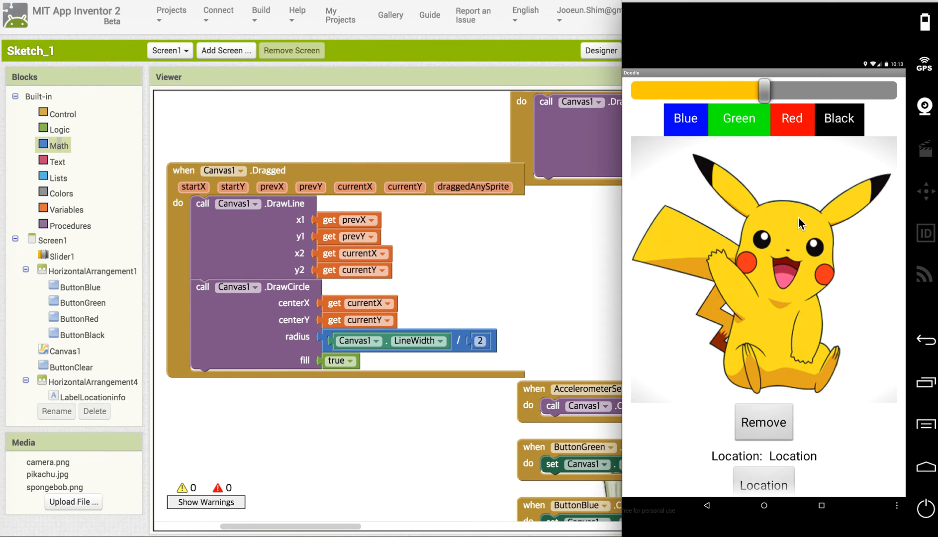
# - Lower the line width, draw a red loop around the face, then pick green
pyautogui.moveTo(764, 91); pyautogui.dragTo(715, 91)
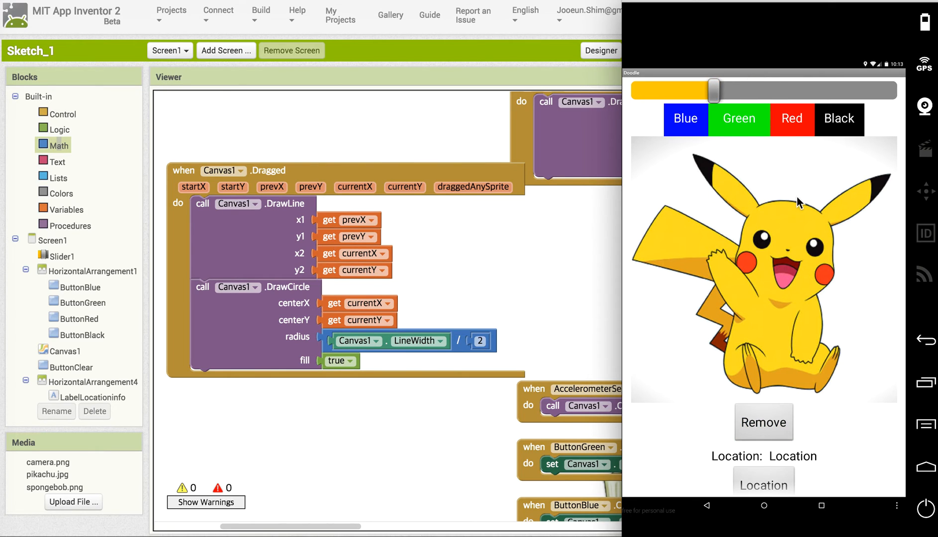
pyautogui.moveTo(753, 209)
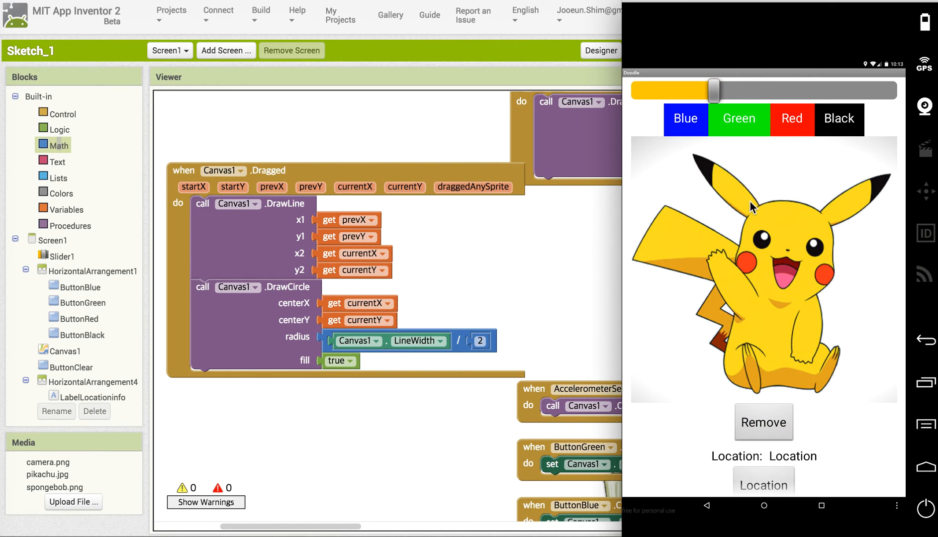
pyautogui.moveTo(753, 207); pyautogui.dragTo(770, 311)
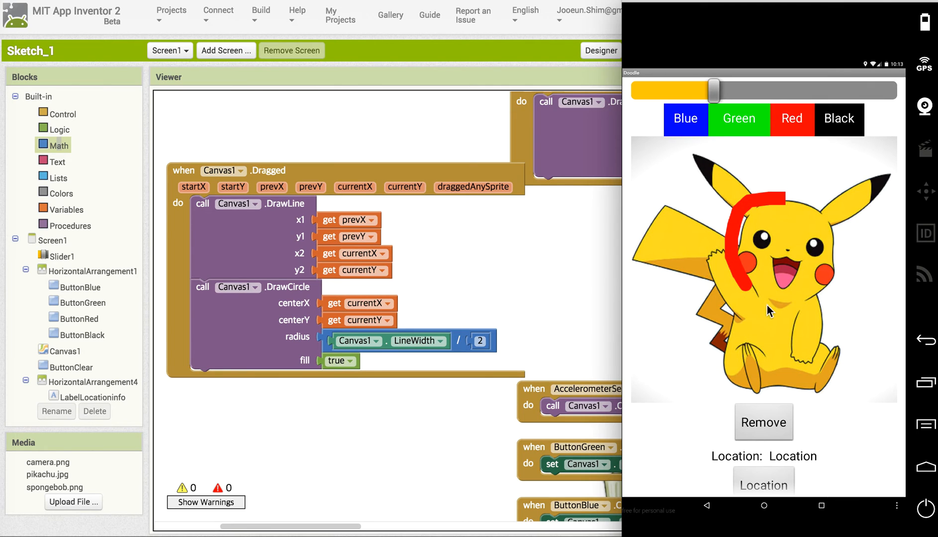
pyautogui.moveTo(771, 311); pyautogui.dragTo(834, 225)
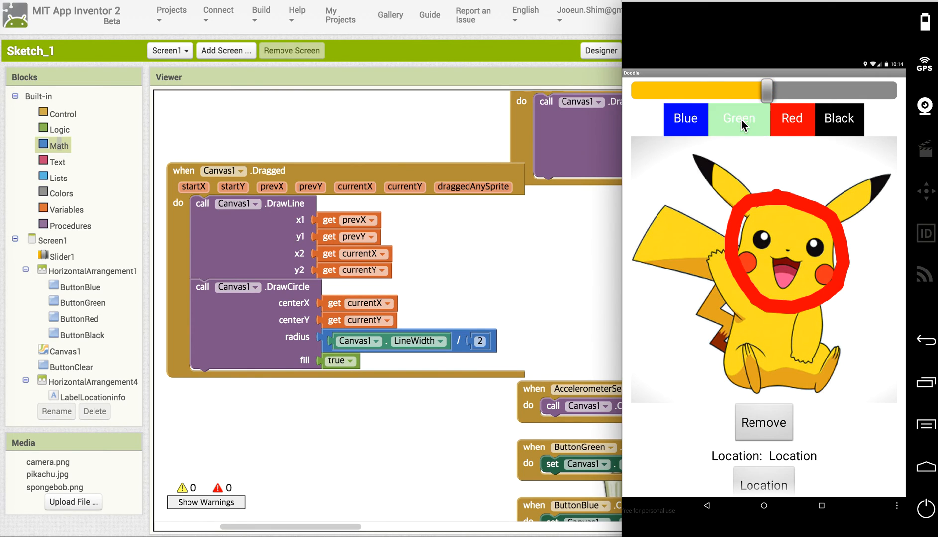
pyautogui.click(738, 119)
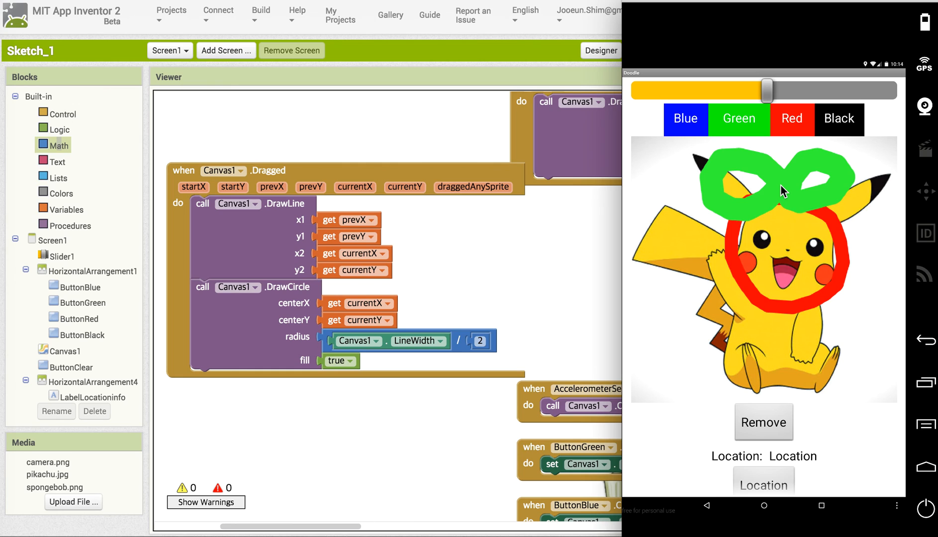
pyautogui.moveTo(452, 254)
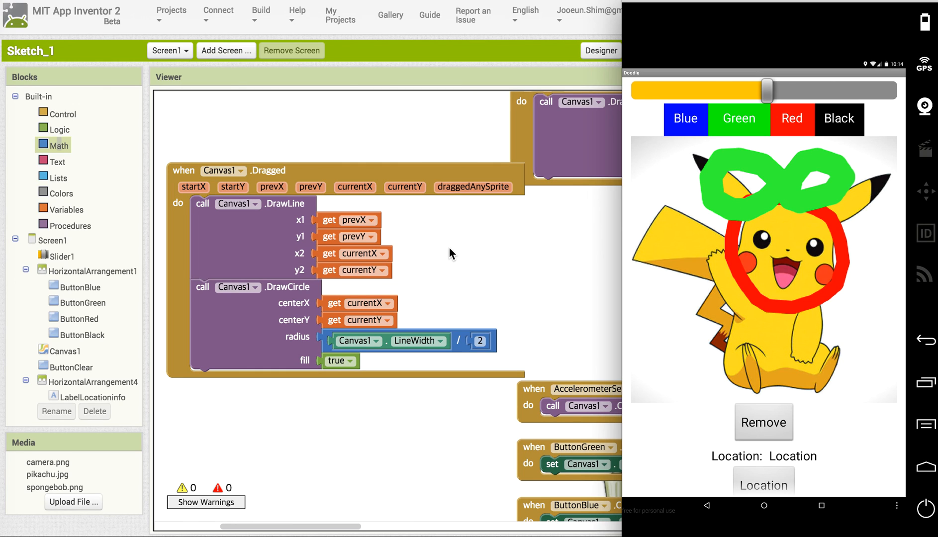